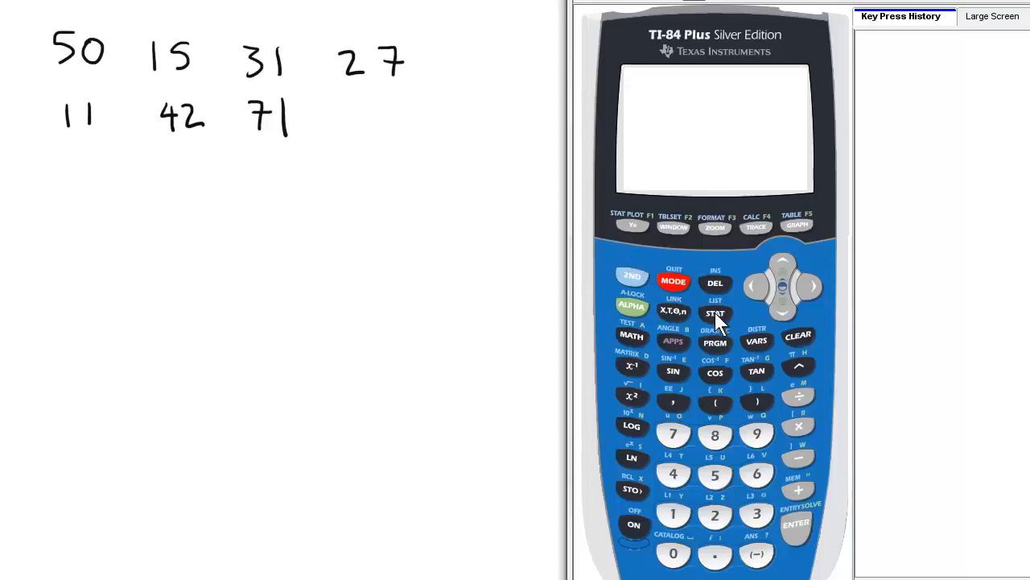
# Step: Open the STAT list editor via 1:Edit... so values can be entered in L1
pyautogui.click(715, 312)
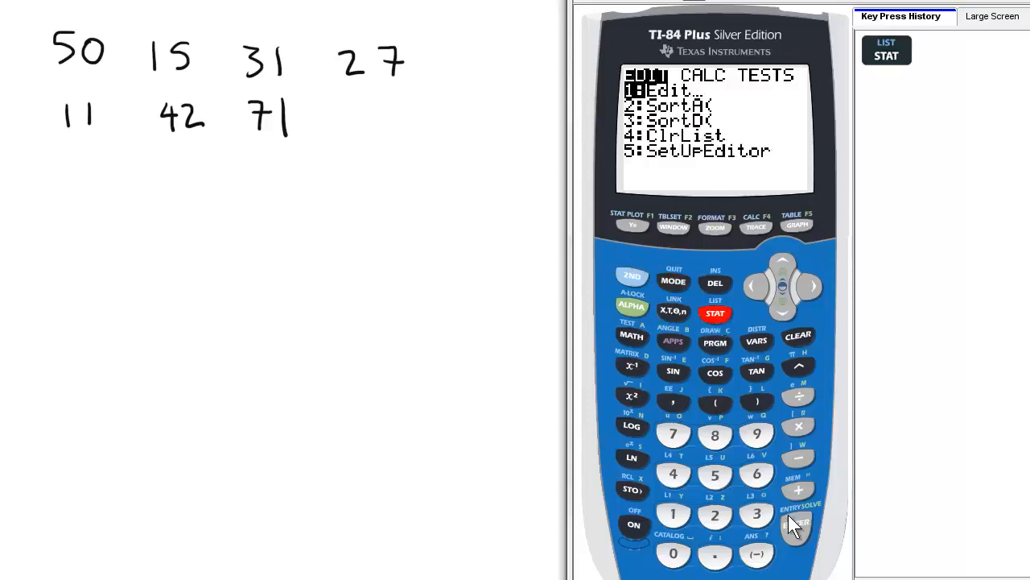
pyautogui.click(795, 525)
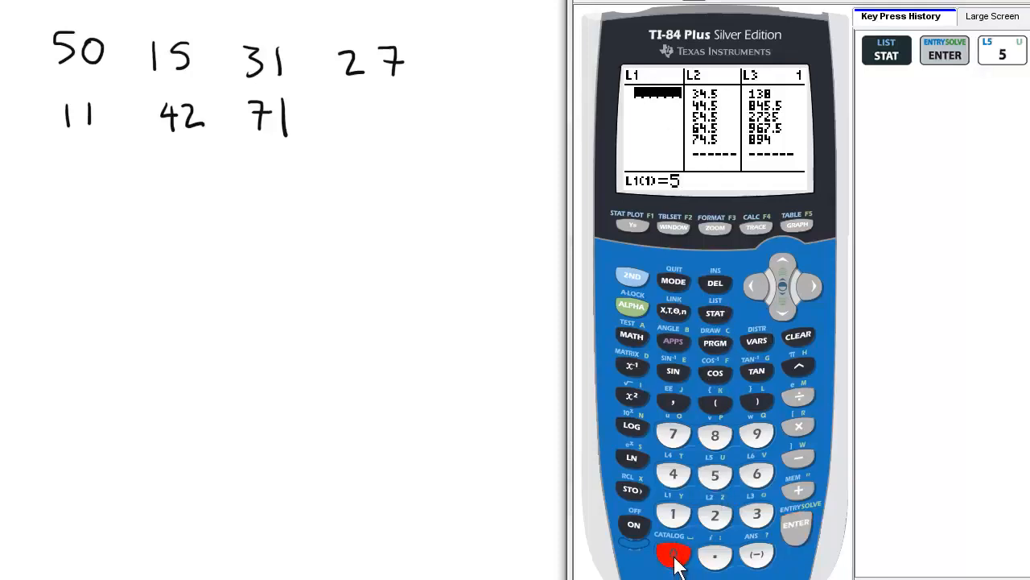
# Step: Store 50, 15, 31, 27, 11, 42 and 71 as the seven entries of L1
pyautogui.click(715, 474)
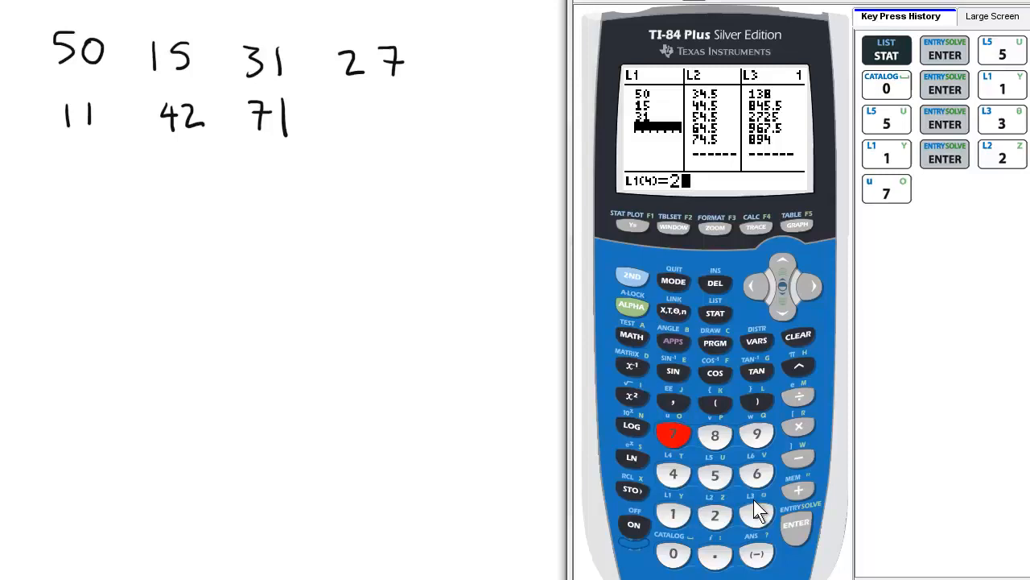
pyautogui.click(795, 522)
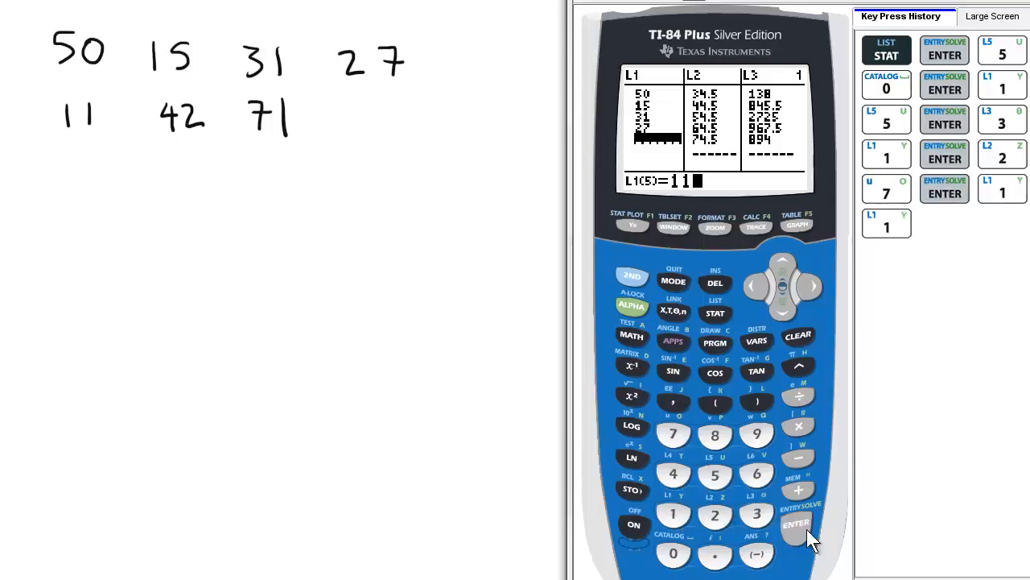
pyautogui.click(795, 525)
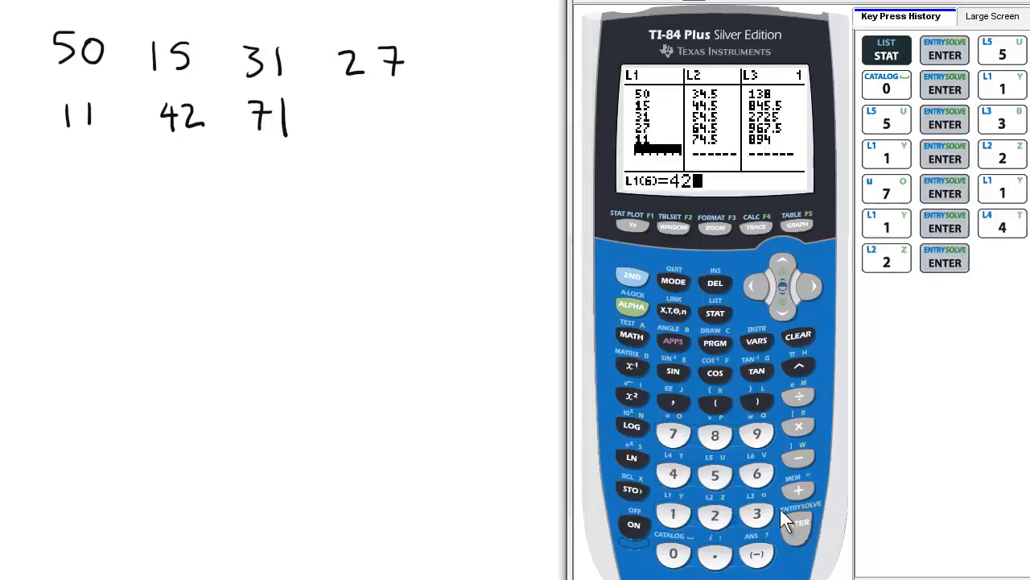
pyautogui.click(673, 514)
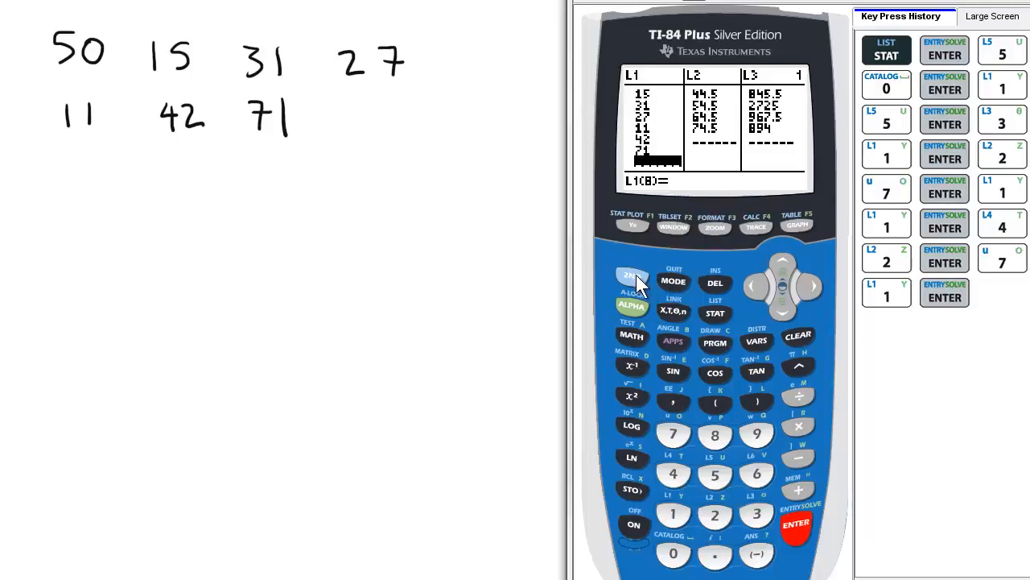
# Step: Return to the home screen and evaluate stdDev(L1) from LIST MATH, giving 20.91820806
pyautogui.click(631, 276)
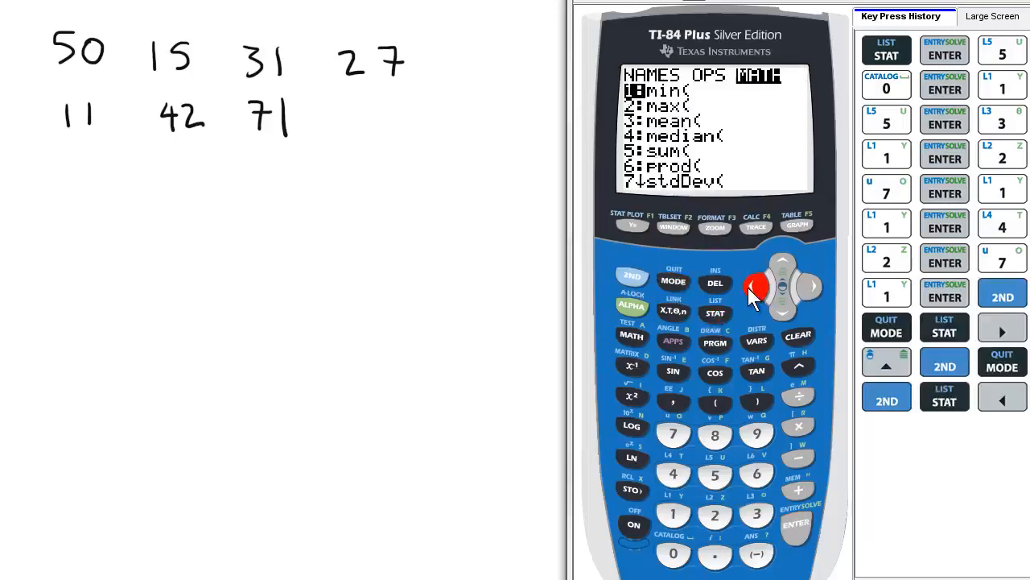
pyautogui.click(673, 434)
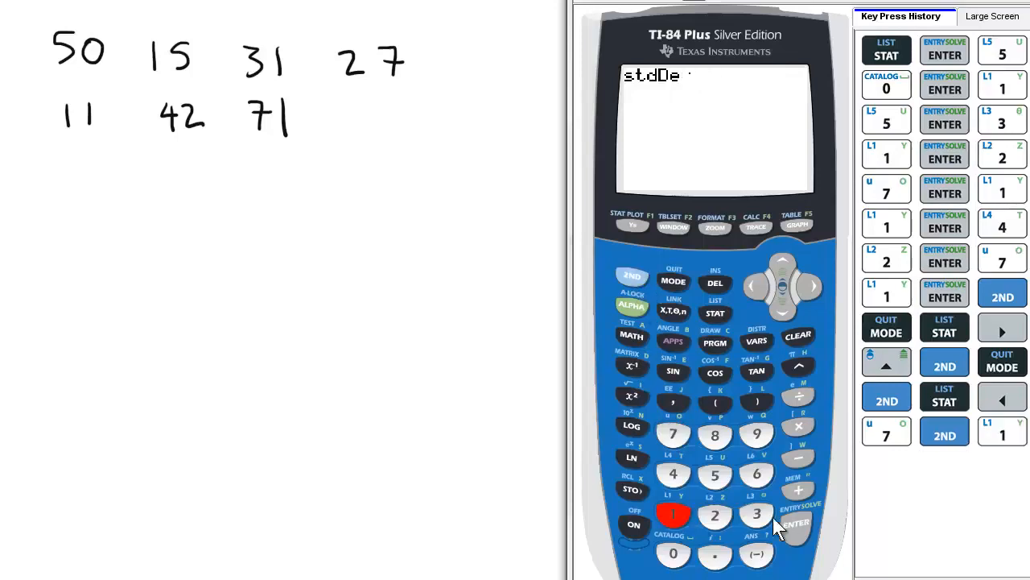
pyautogui.click(795, 522)
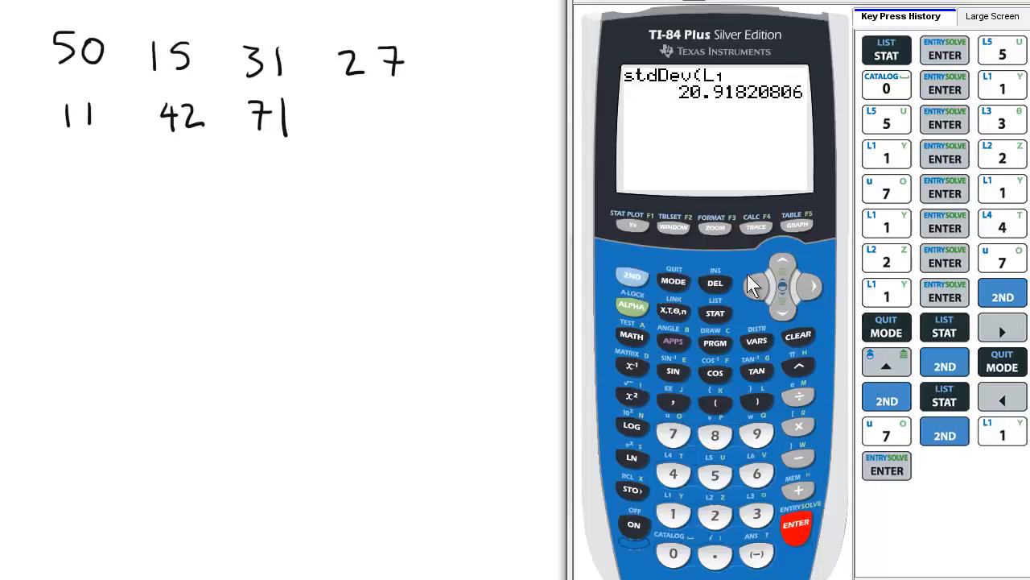
pyautogui.moveTo(717, 109)
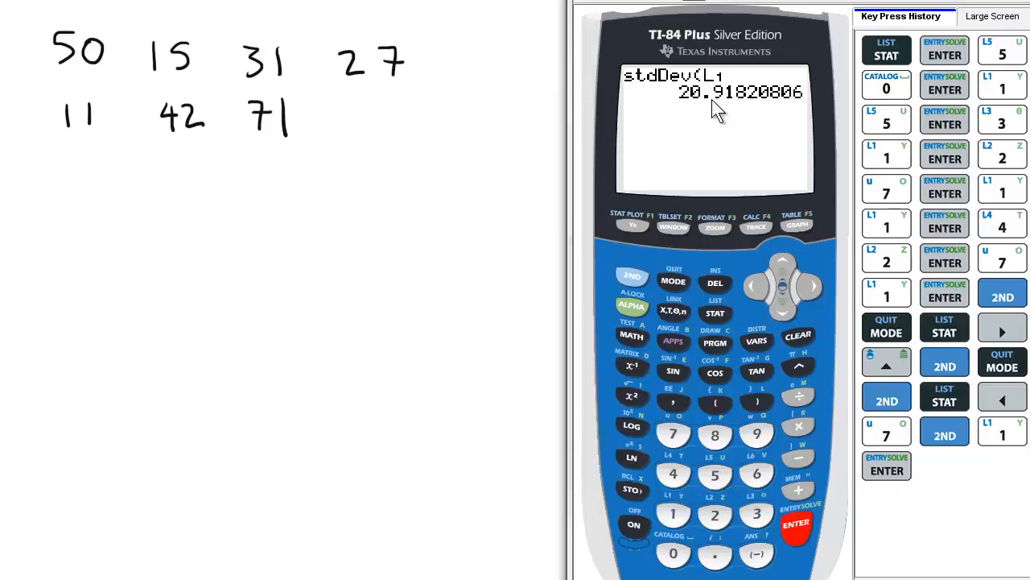